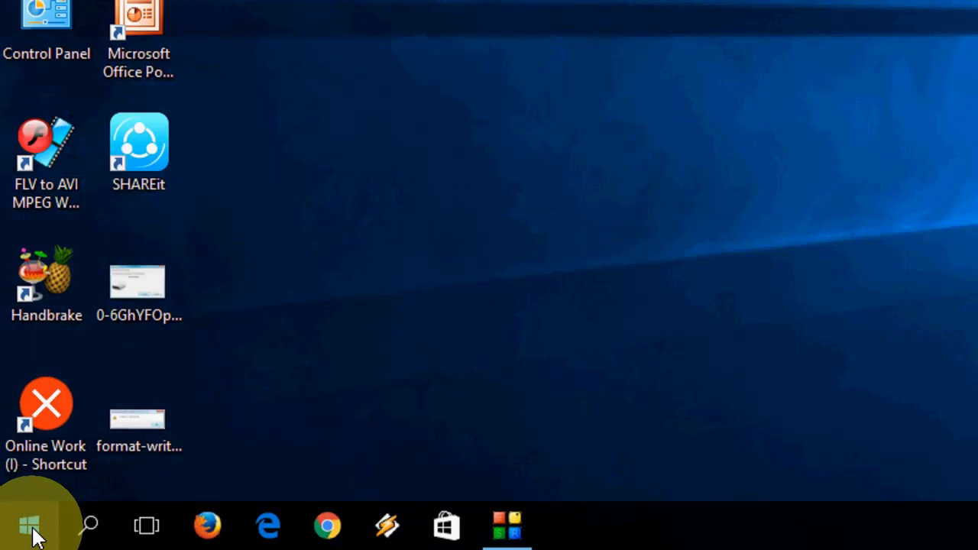
# Open Command Prompt (Admin) from the Start button's right-click menu.
pyautogui.rightClick(29, 522)
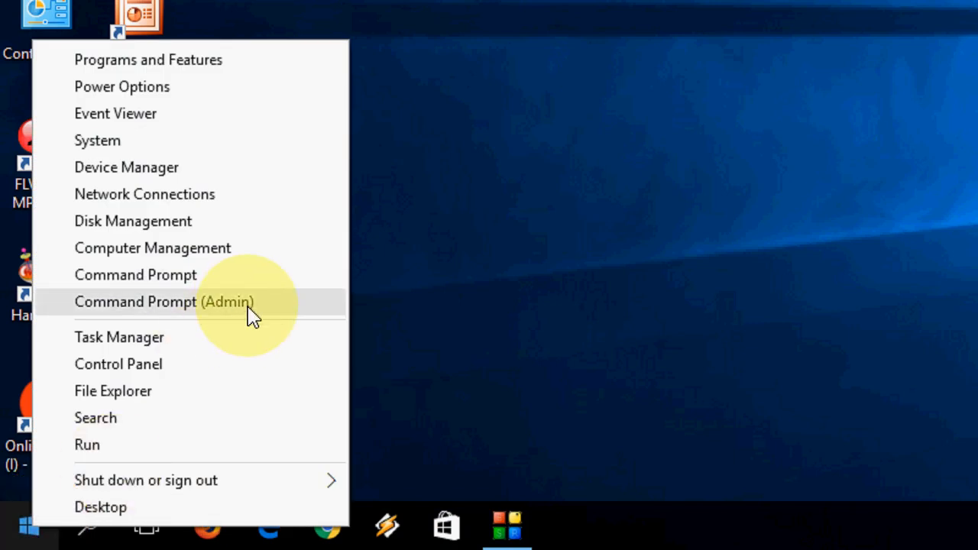
pyautogui.click(165, 301)
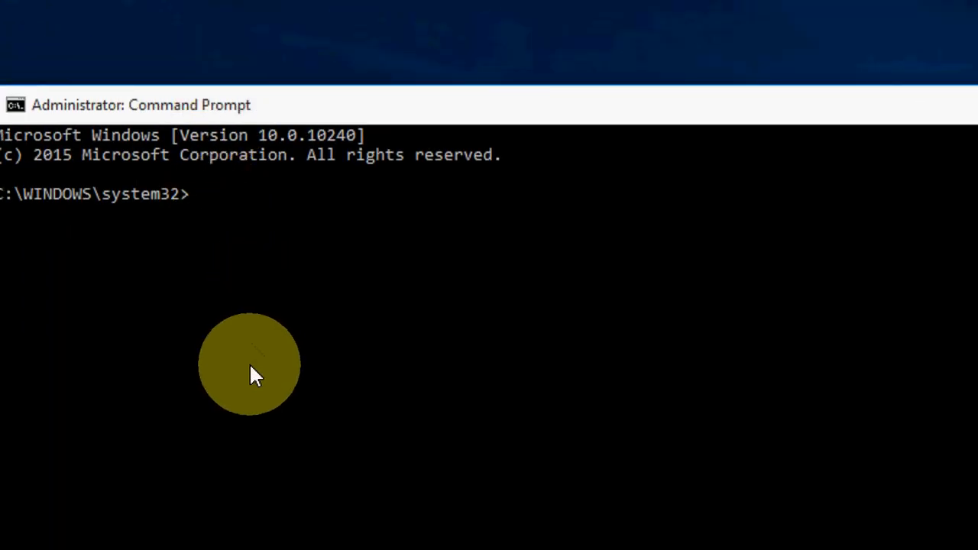
# Run diskpart and list disks, showing a 931 GB disk and a 7600 MB disk.
pyautogui.write('diskpart')
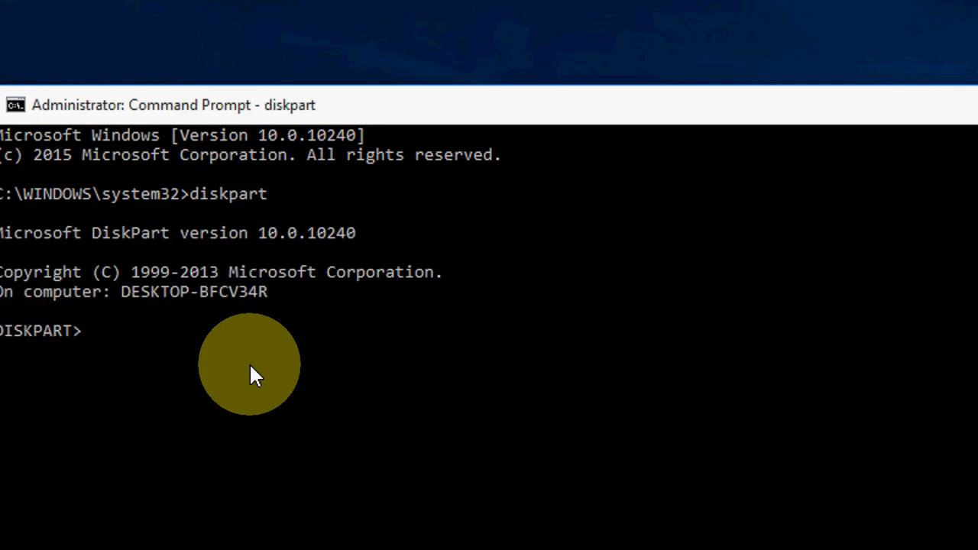
pyautogui.write('list disk')
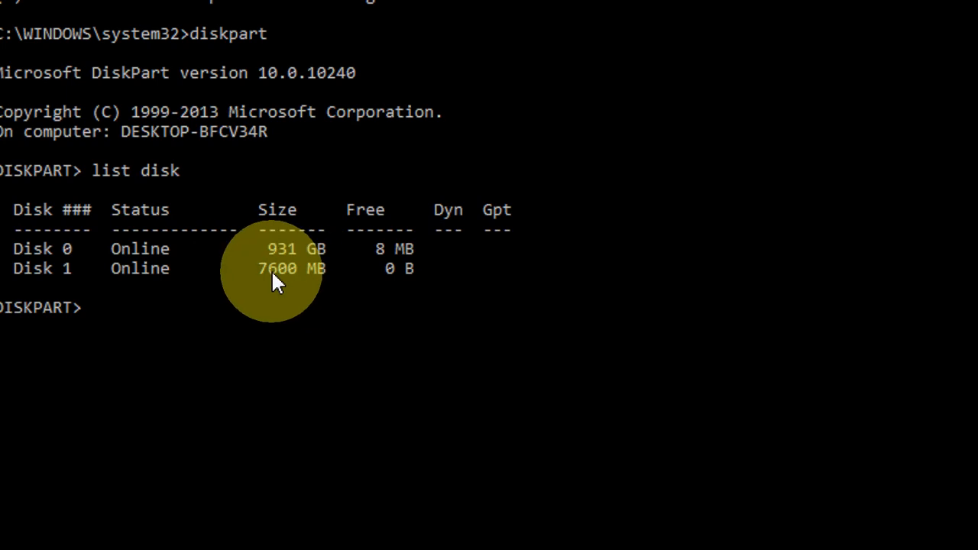
pyautogui.moveTo(322, 288)
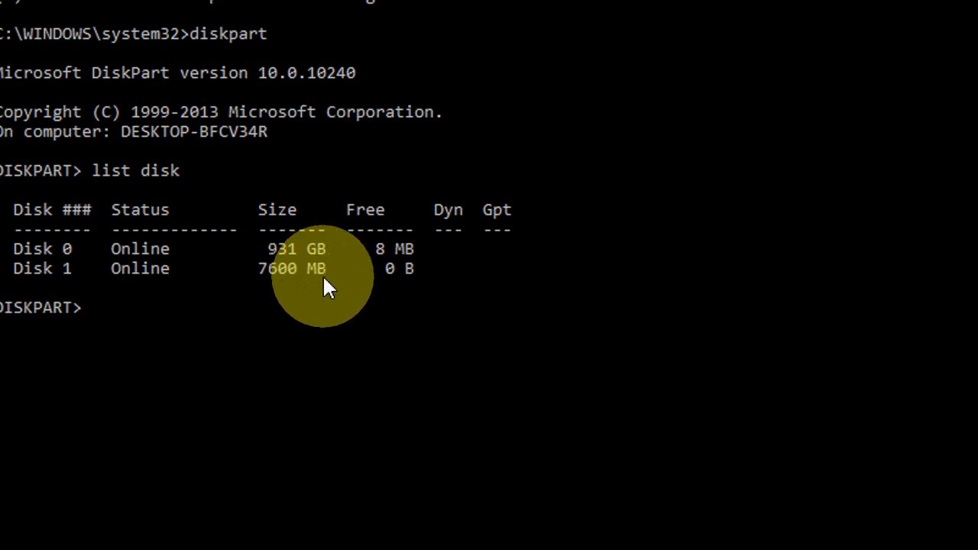
pyautogui.moveTo(92, 263)
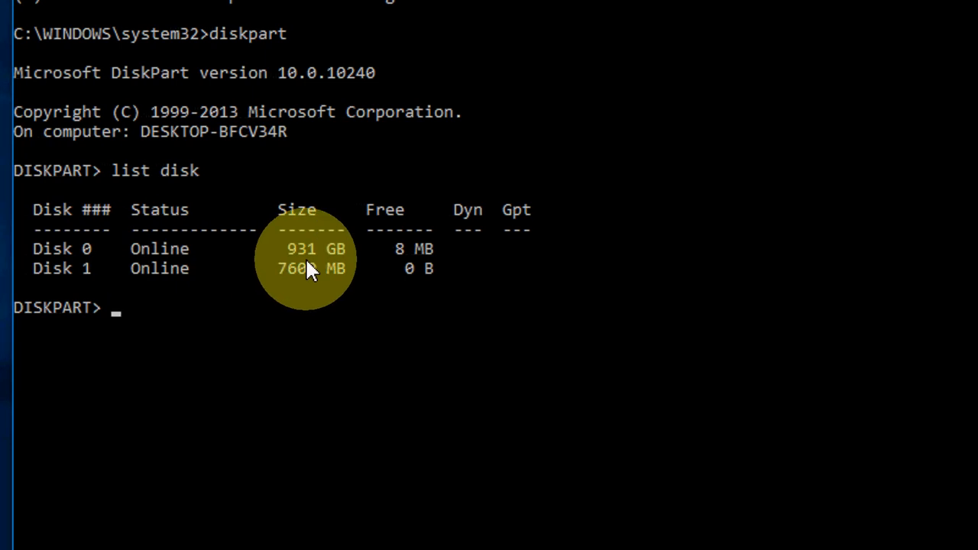
pyautogui.moveTo(300, 309)
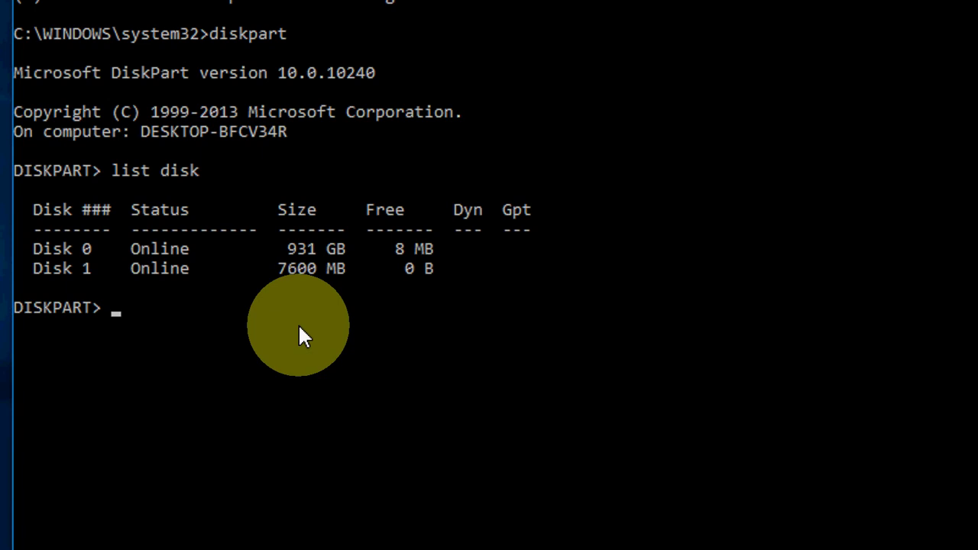
# Select disk 1, clear its read-only attribute, and exit DiskPart.
pyautogui.write('select')
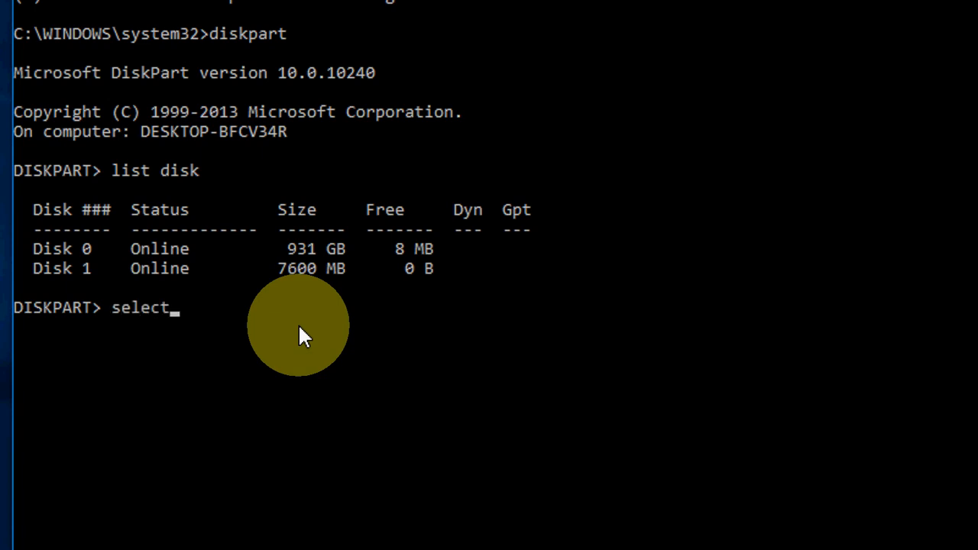
pyautogui.write('disk 1')
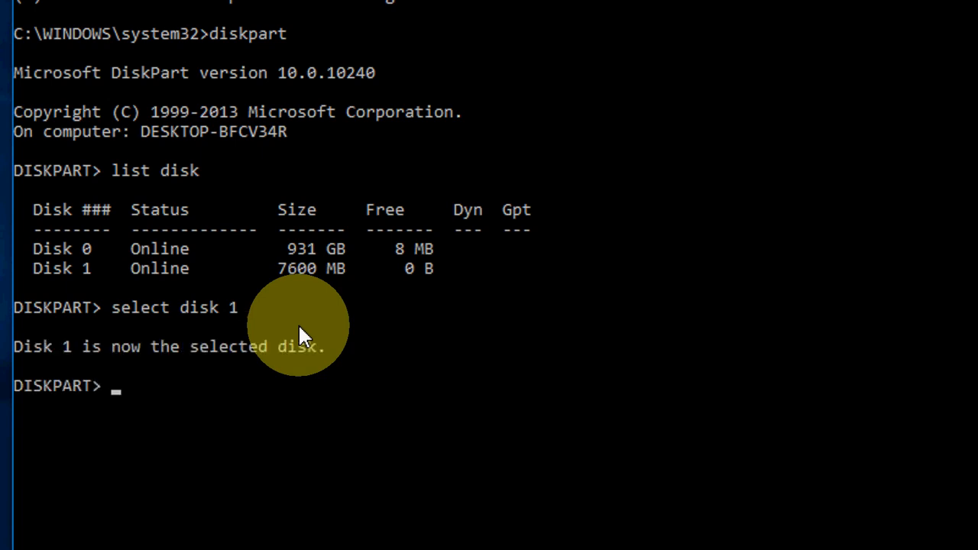
pyautogui.moveTo(510, 304)
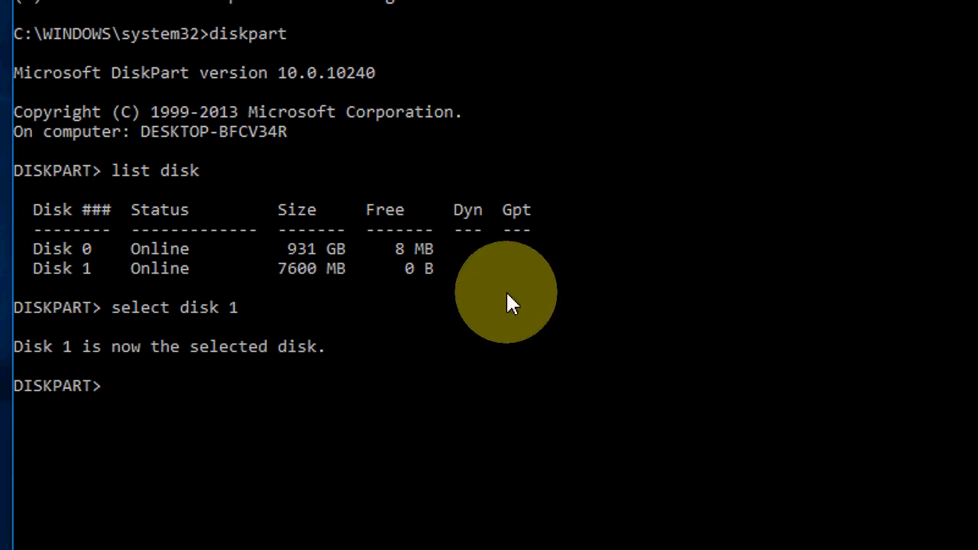
pyautogui.write('att')
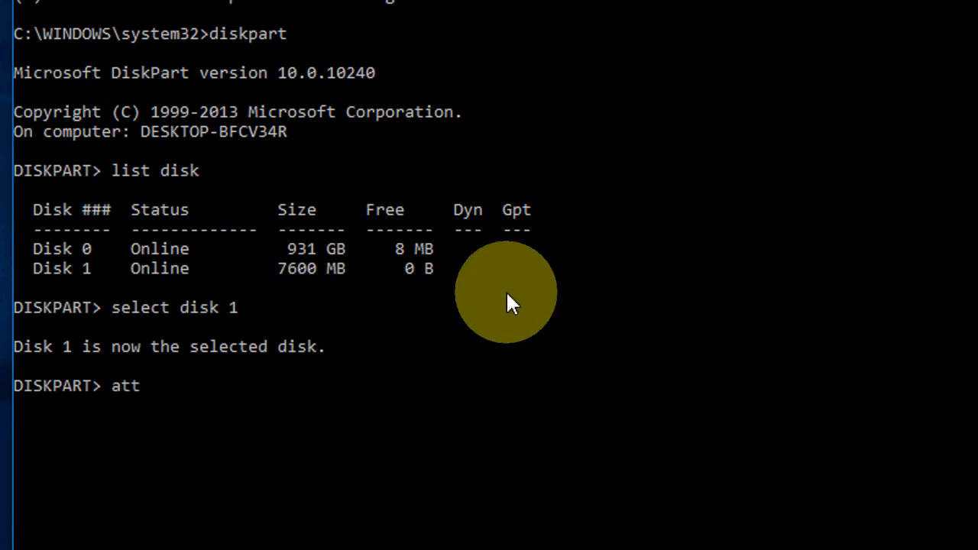
pyautogui.write('ributes')
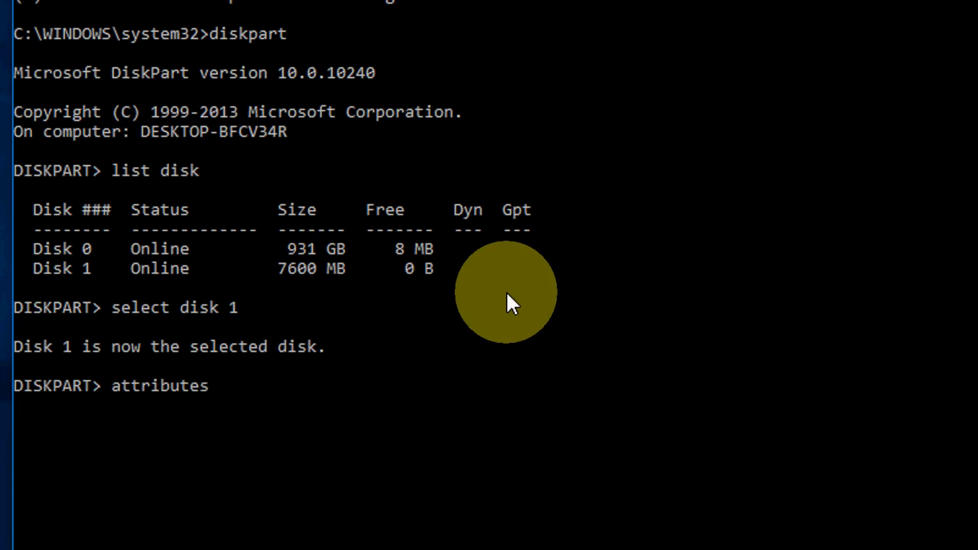
pyautogui.write('disk')
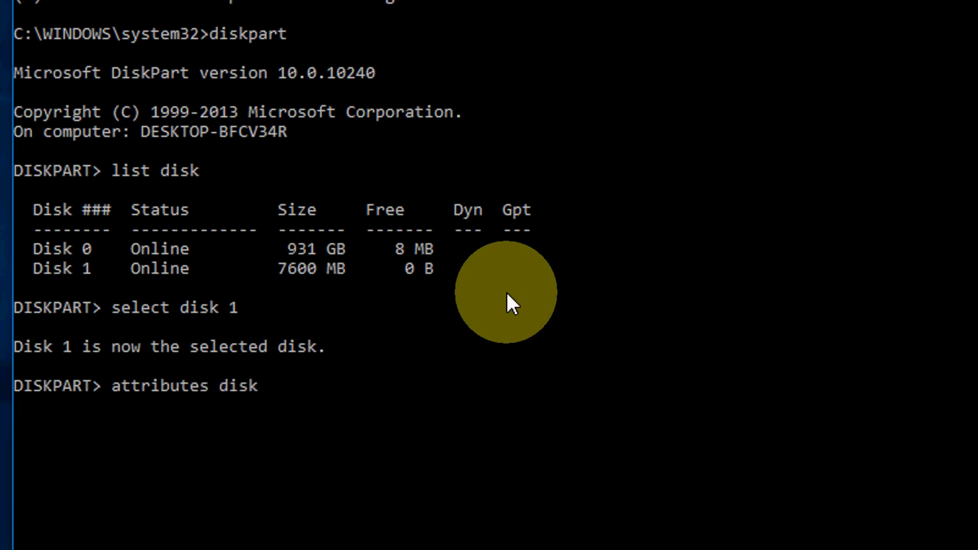
pyautogui.write('clea')
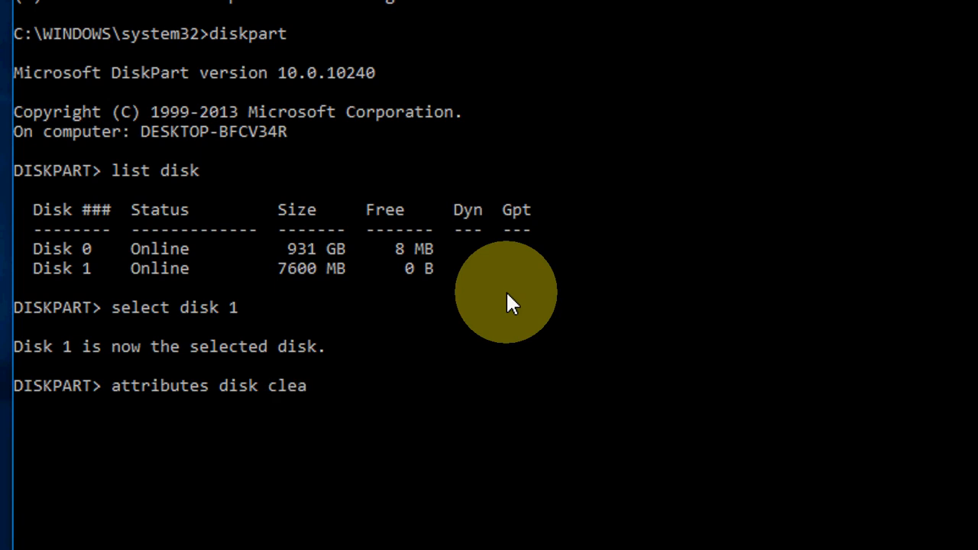
pyautogui.write('r read')
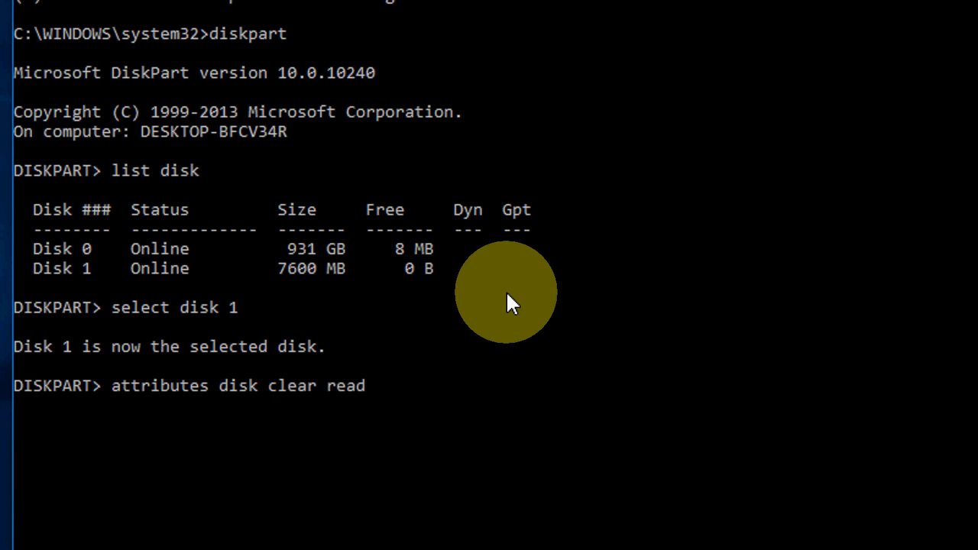
pyautogui.write('only')
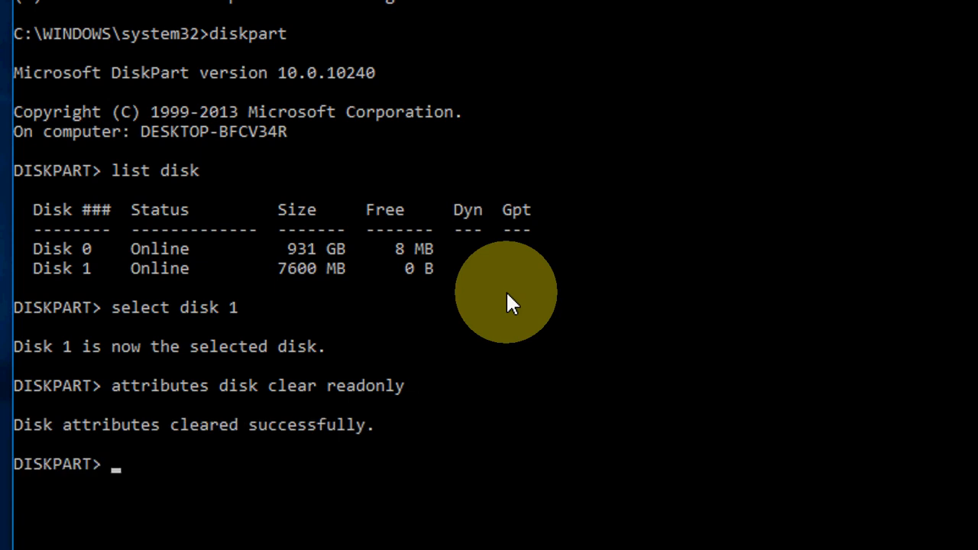
pyautogui.write('exit')
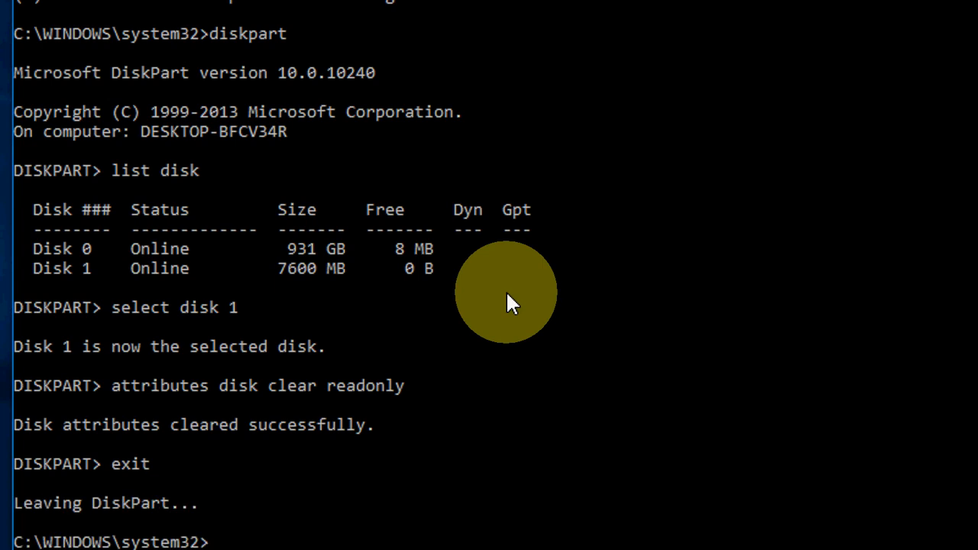
# Close the administrator Command Prompt window.
pyautogui.rightClick(306, 176)
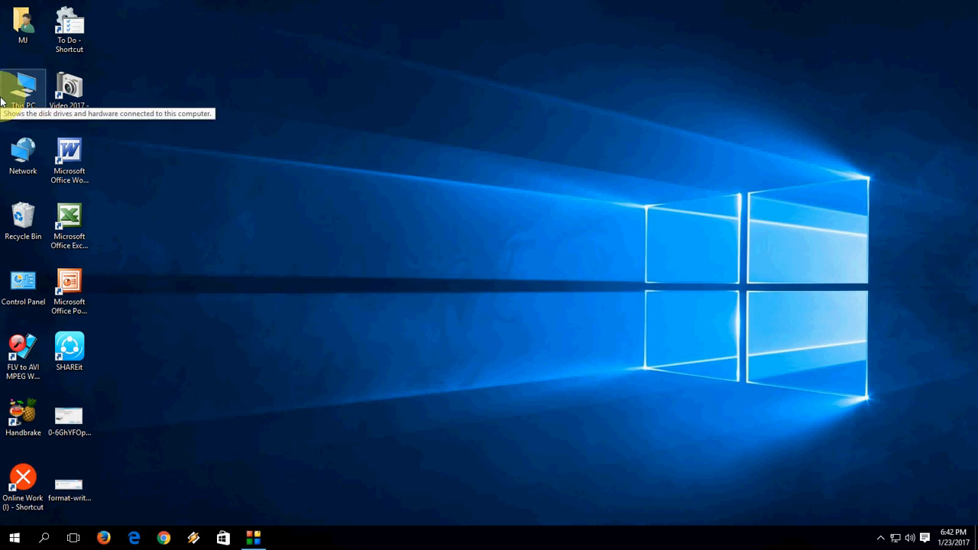
pyautogui.moveTo(324, 94)
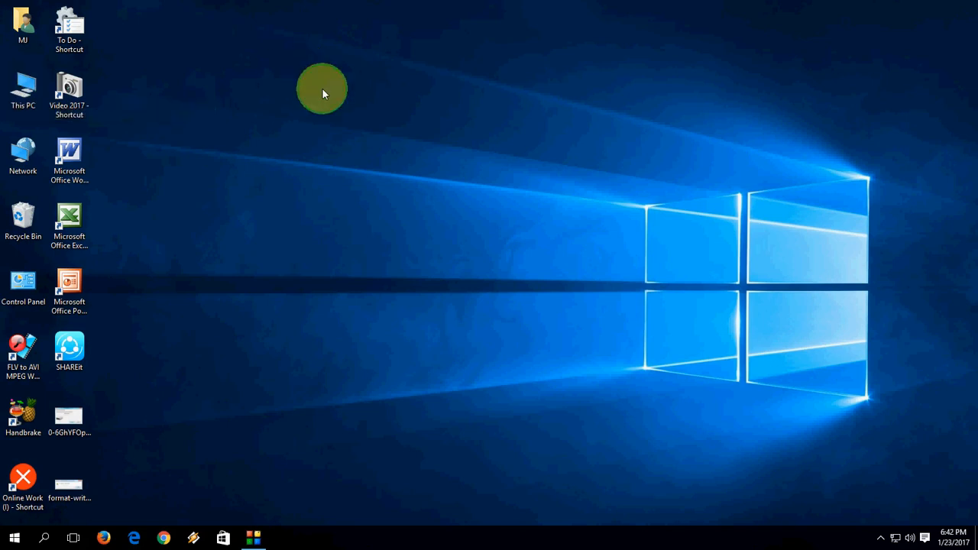
pyautogui.moveTo(334, 111)
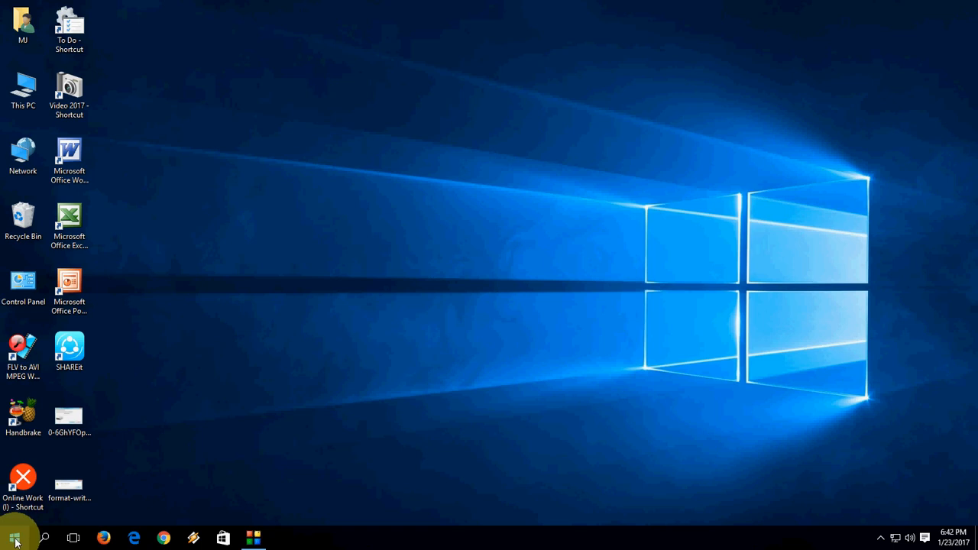
# Launch Registry Editor by running regedit from the Run dialog.
pyautogui.write('cmd')
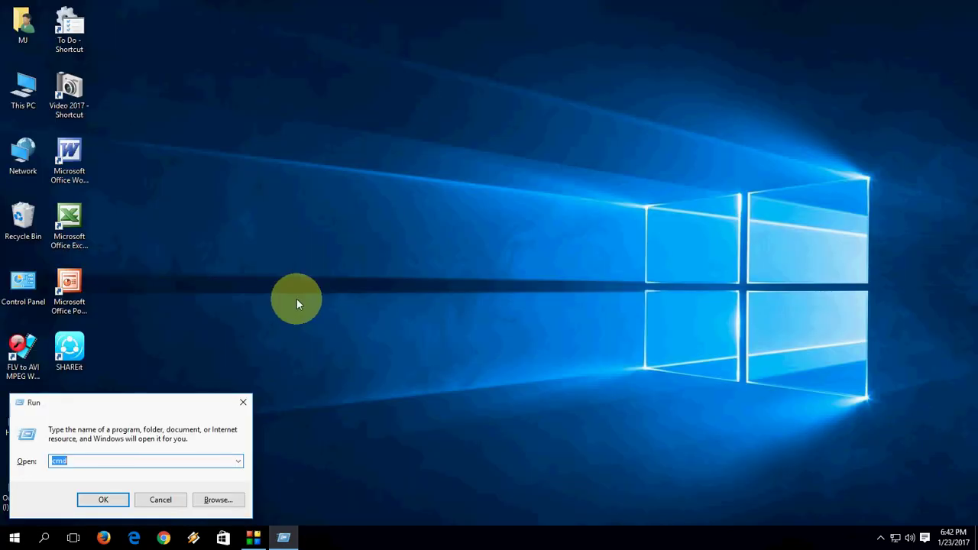
pyautogui.write('regedit')
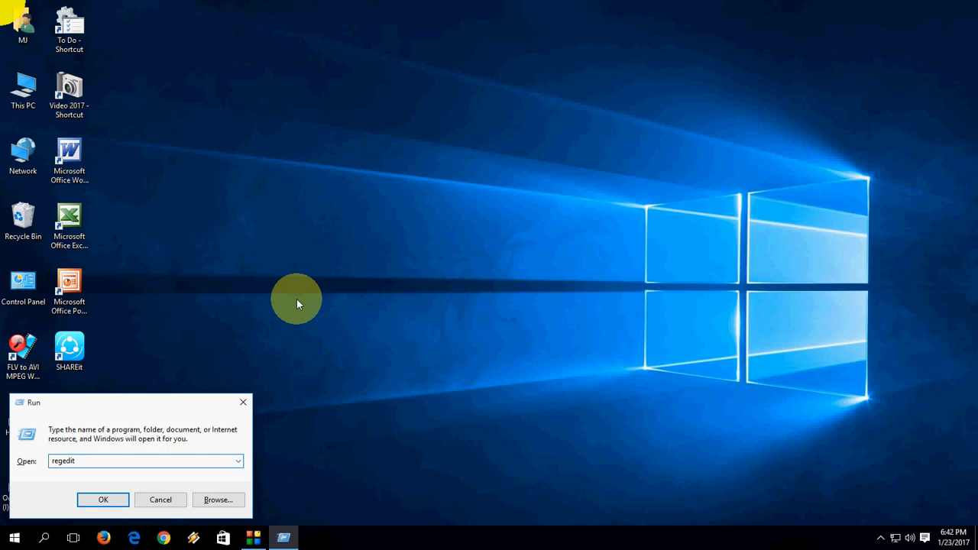
pyautogui.click(104, 500)
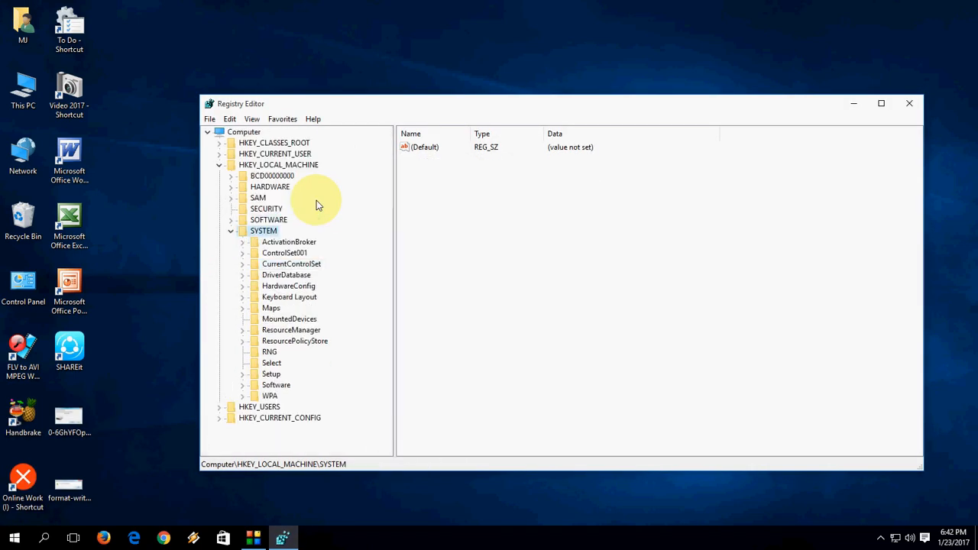
# Collapse the registry tree and expand HKEY_LOCAL_MACHINE, briefly opening then closing SOFTWARE.
pyautogui.click(219, 165)
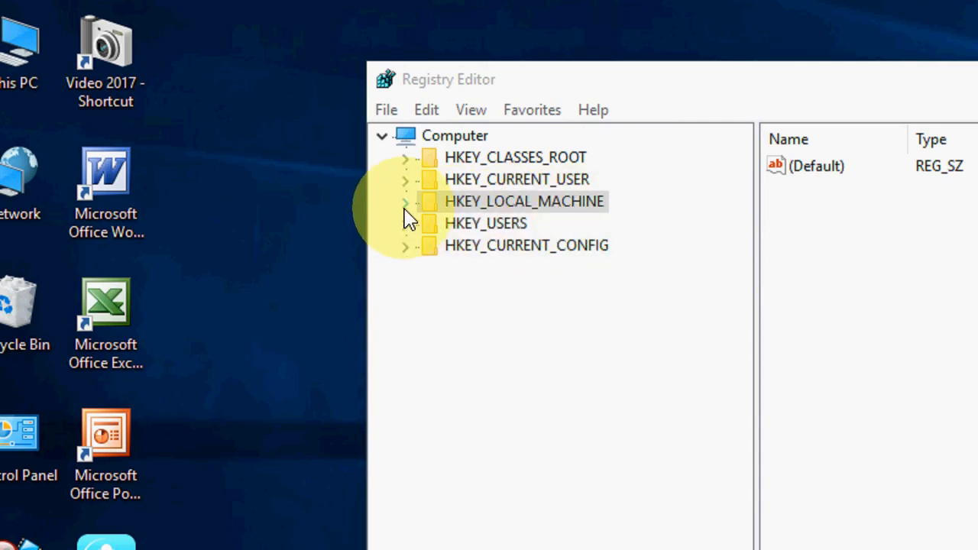
pyautogui.click(405, 201)
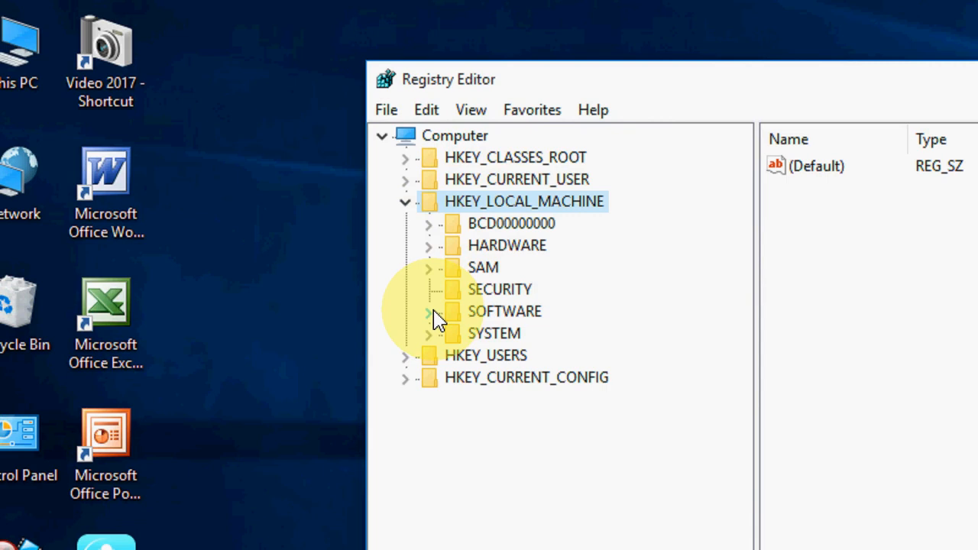
pyautogui.click(427, 311)
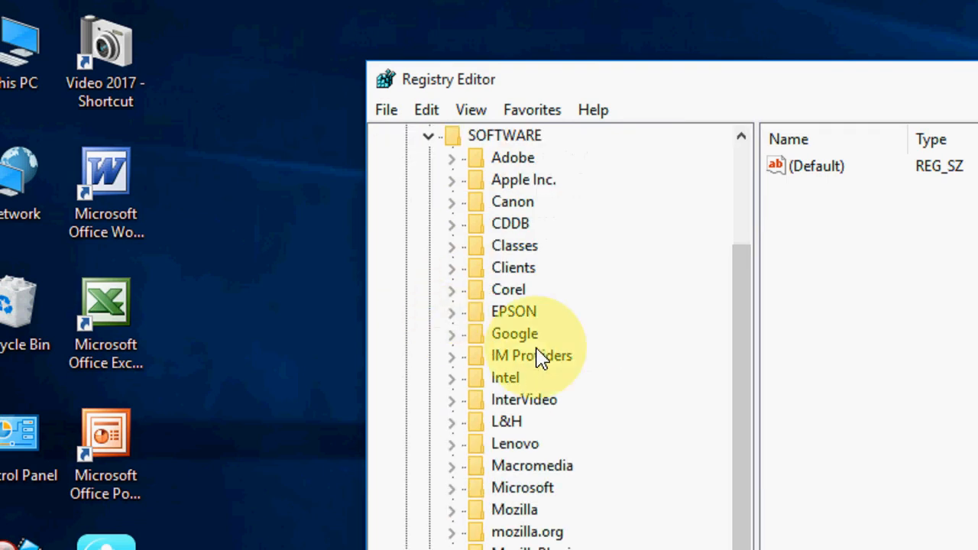
pyautogui.moveTo(670, 312)
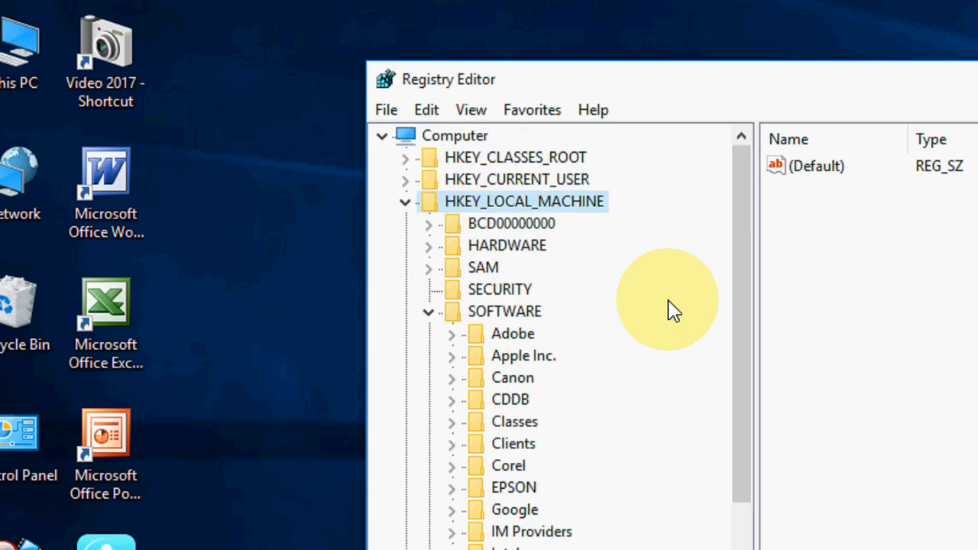
pyautogui.scroll(-3)
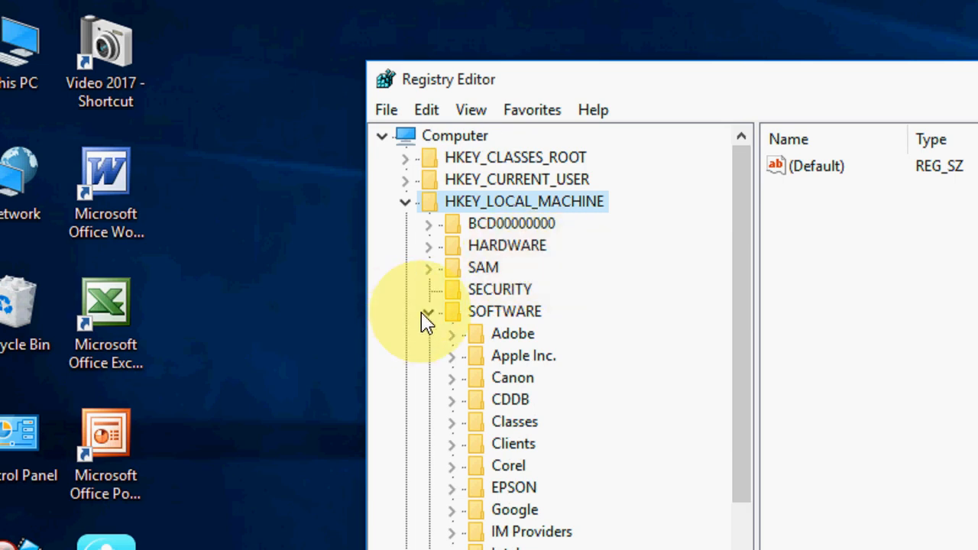
pyautogui.click(427, 311)
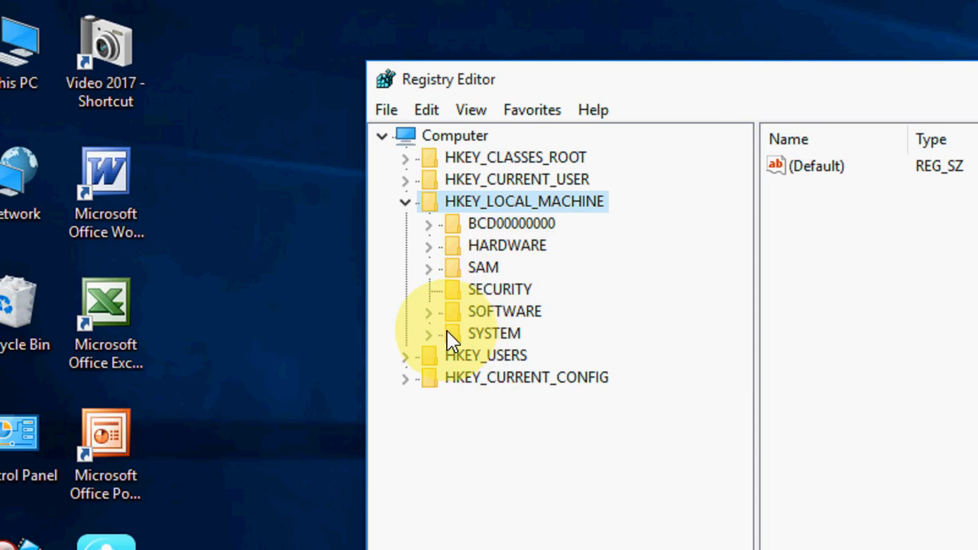
pyautogui.moveTo(511, 232)
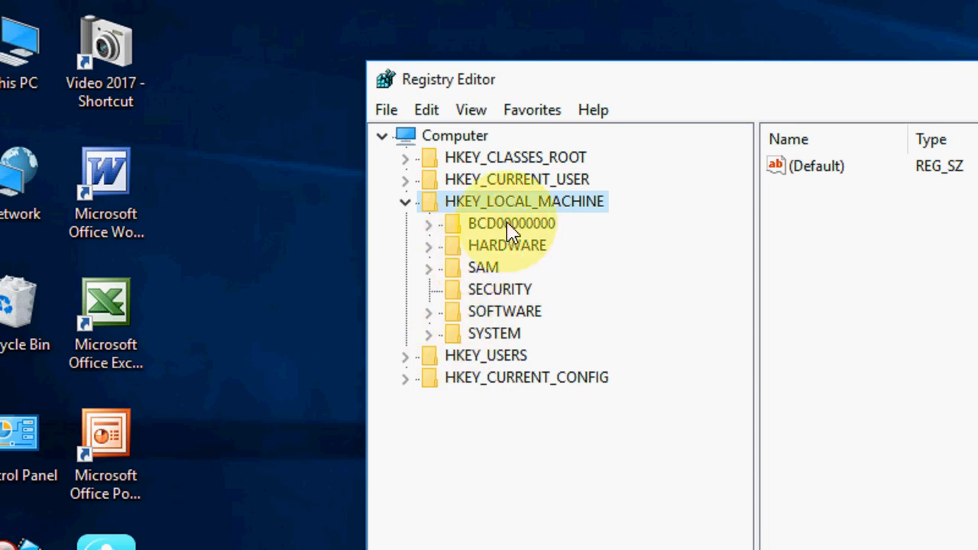
pyautogui.moveTo(469, 216)
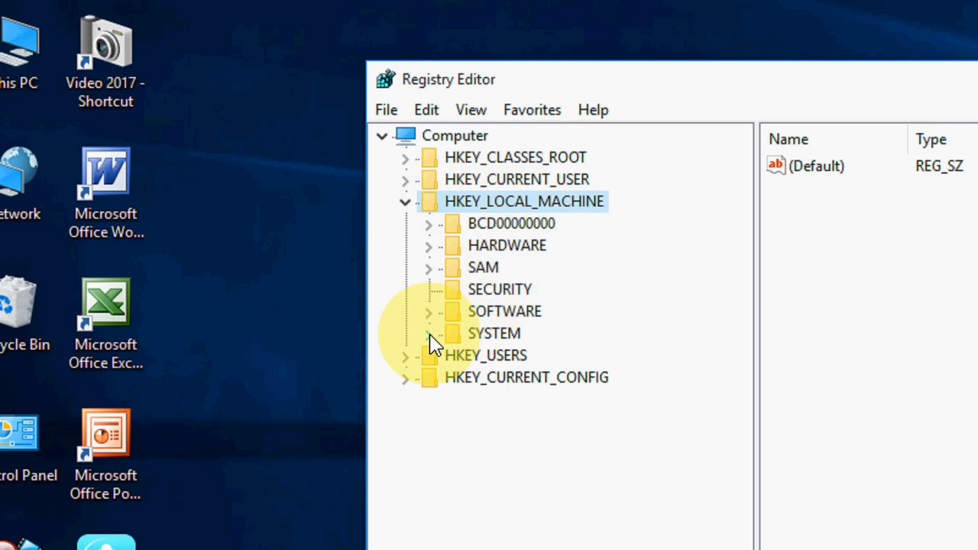
# Expand SYSTEM, CurrentControlSet and Control, then open the Storage key.
pyautogui.click(427, 333)
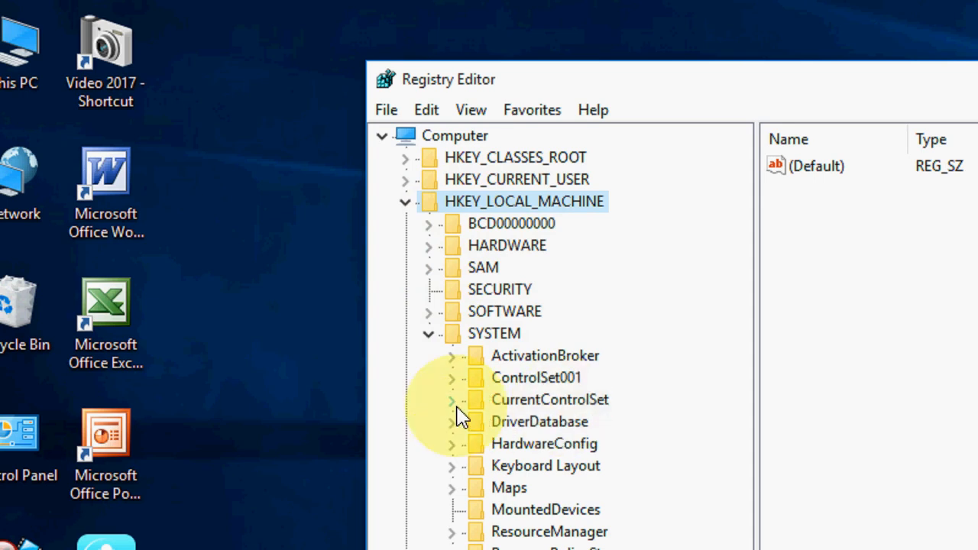
pyautogui.click(449, 399)
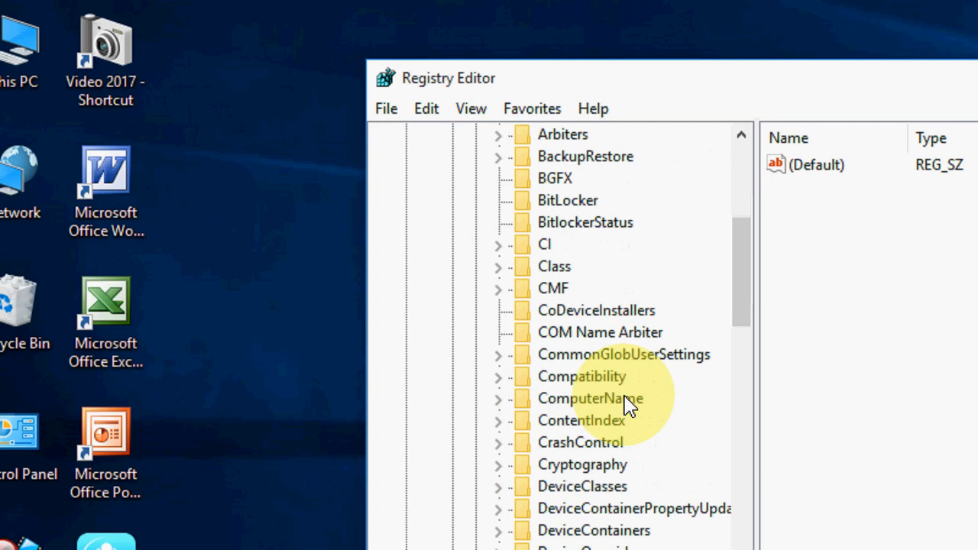
pyautogui.scroll(-3)
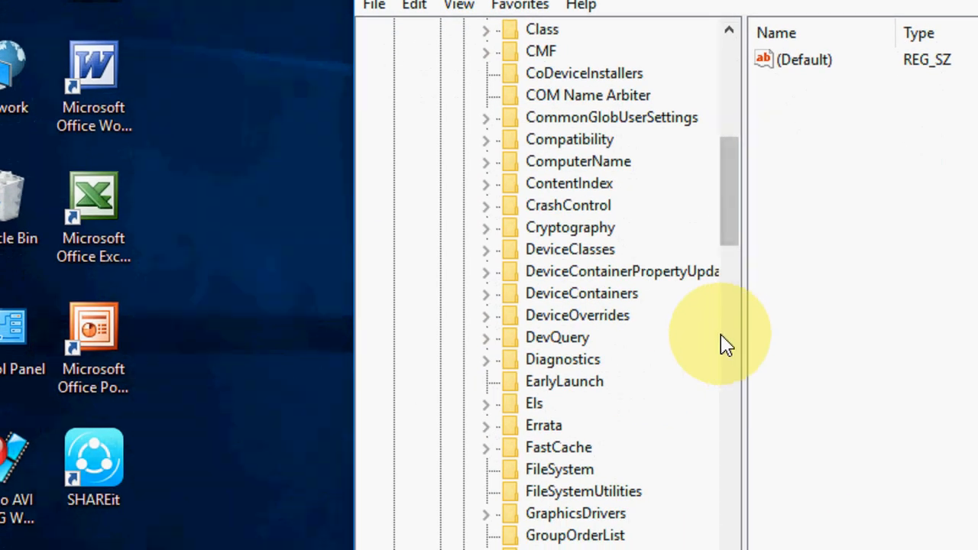
pyautogui.scroll(-3)
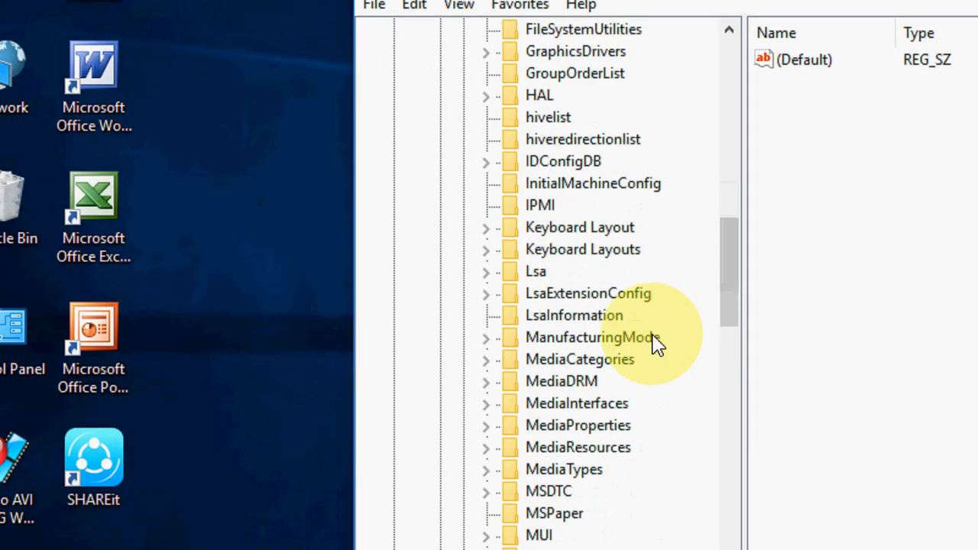
pyautogui.scroll(-3)
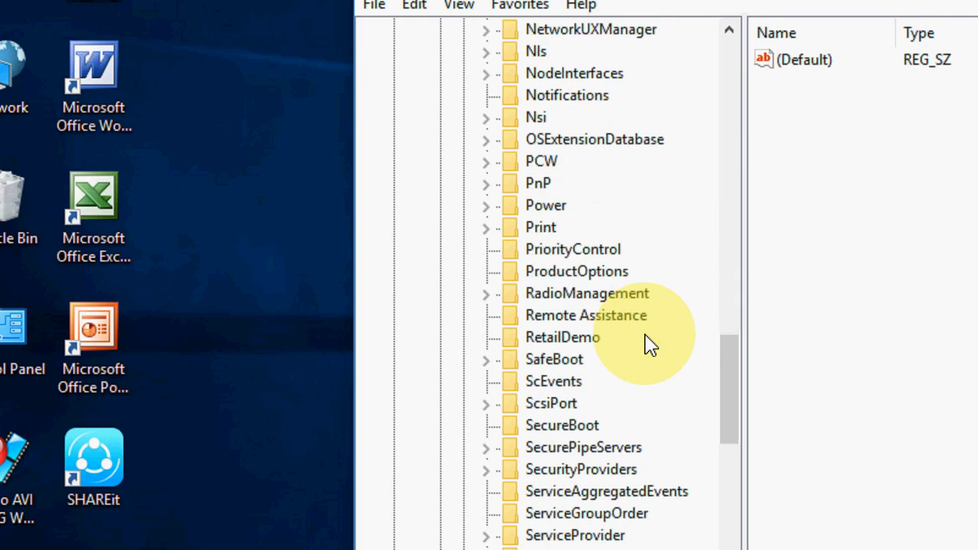
pyautogui.scroll(-3)
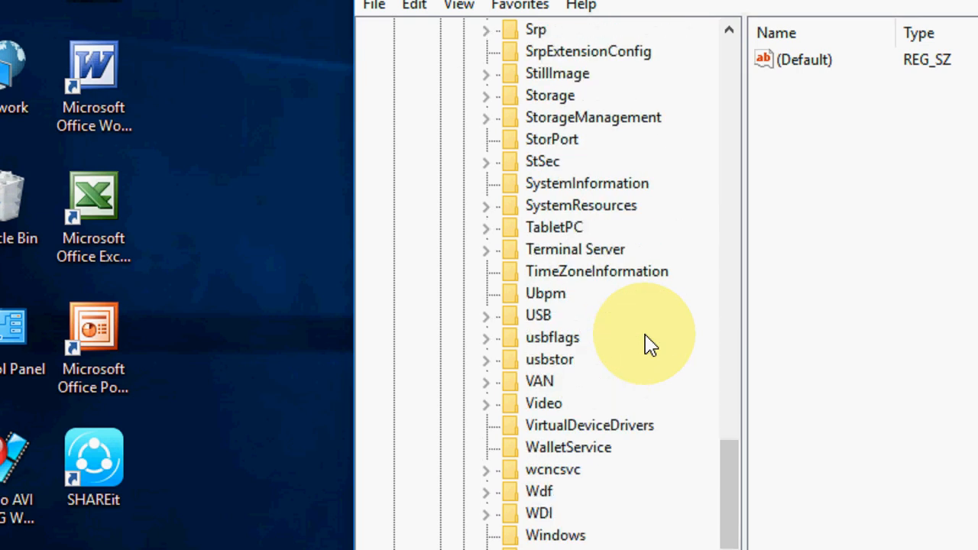
pyautogui.scroll(3)
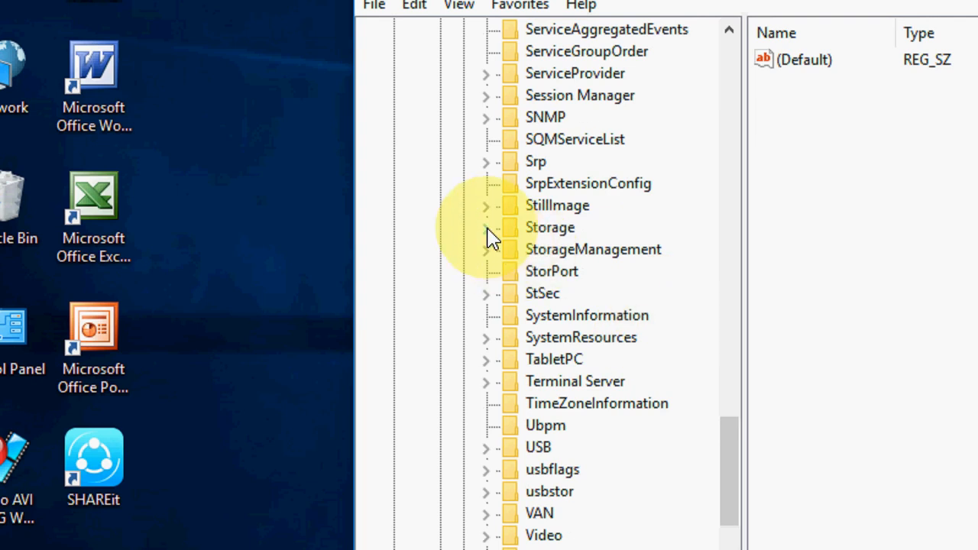
pyautogui.click(486, 227)
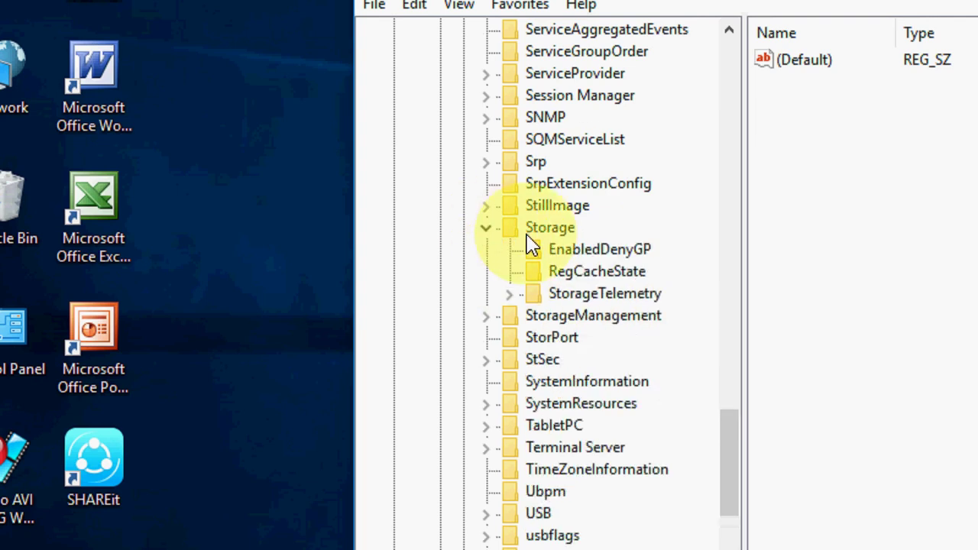
# Add a new key under Storage named StorageDevicePolicy.
pyautogui.rightClick(549, 227)
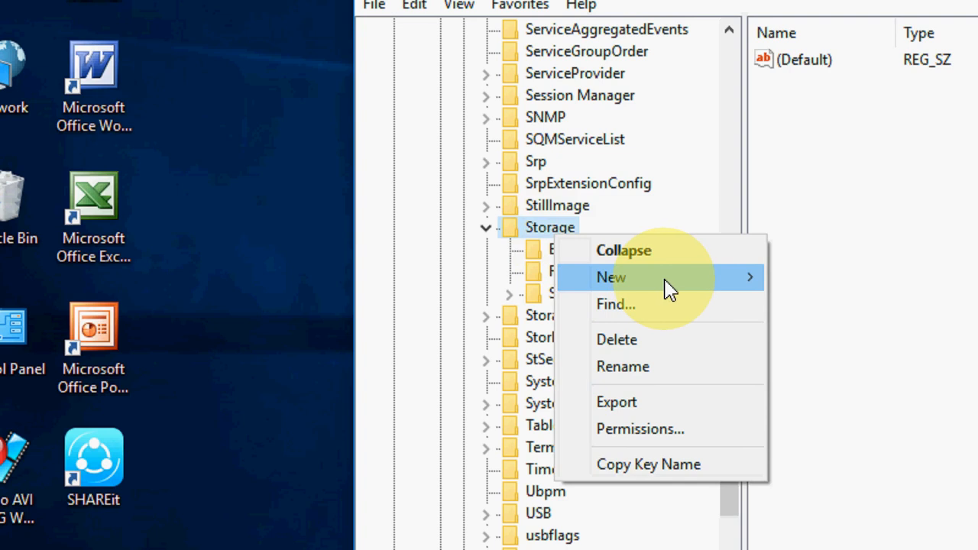
pyautogui.click(611, 278)
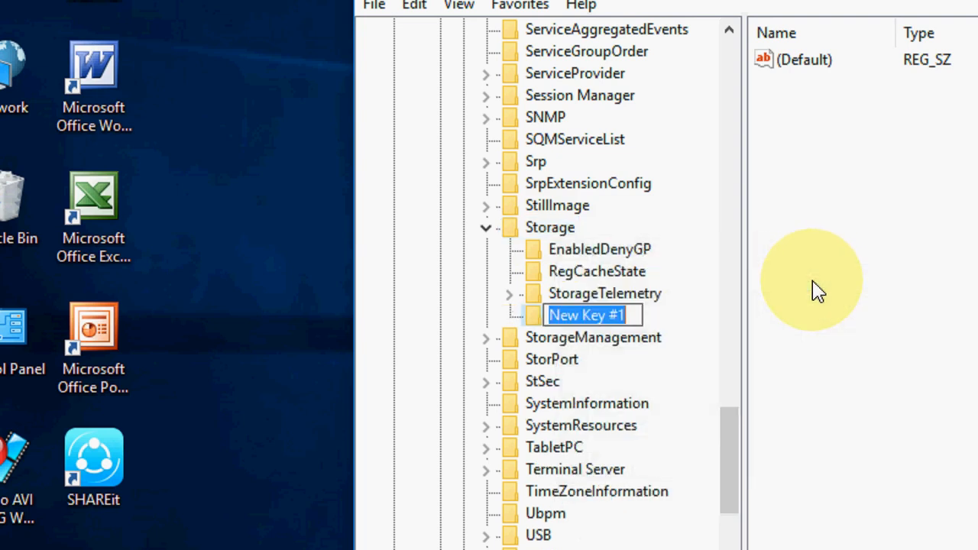
pyautogui.write('StorageDevicePolicy')
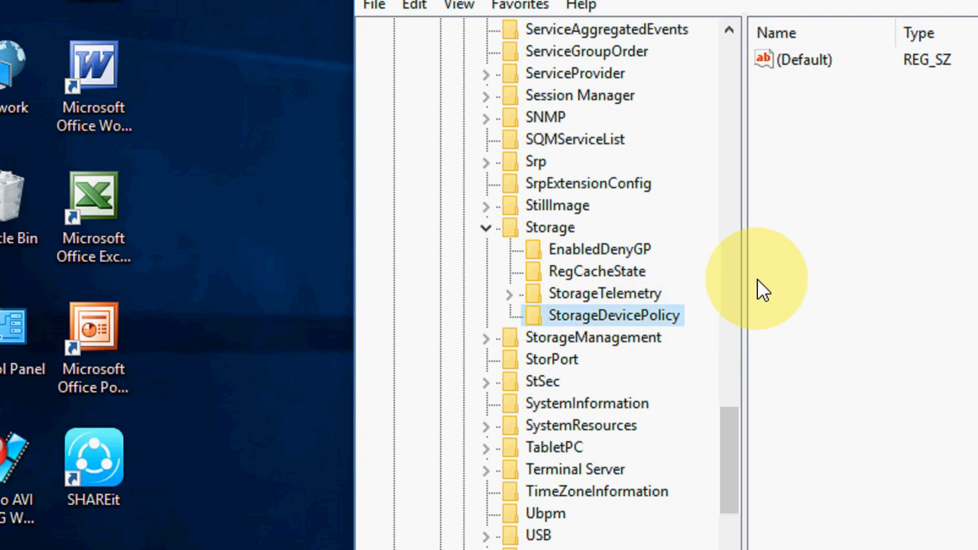
# Add a DWORD (32-bit) value named WriteProtect inside StorageDevicePolicy.
pyautogui.rightClick(764, 288)
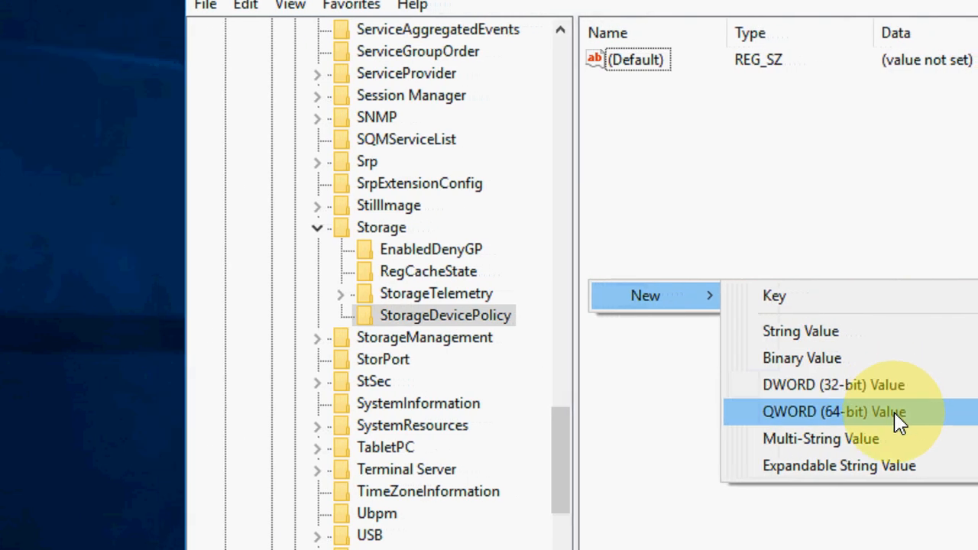
pyautogui.moveTo(799, 396)
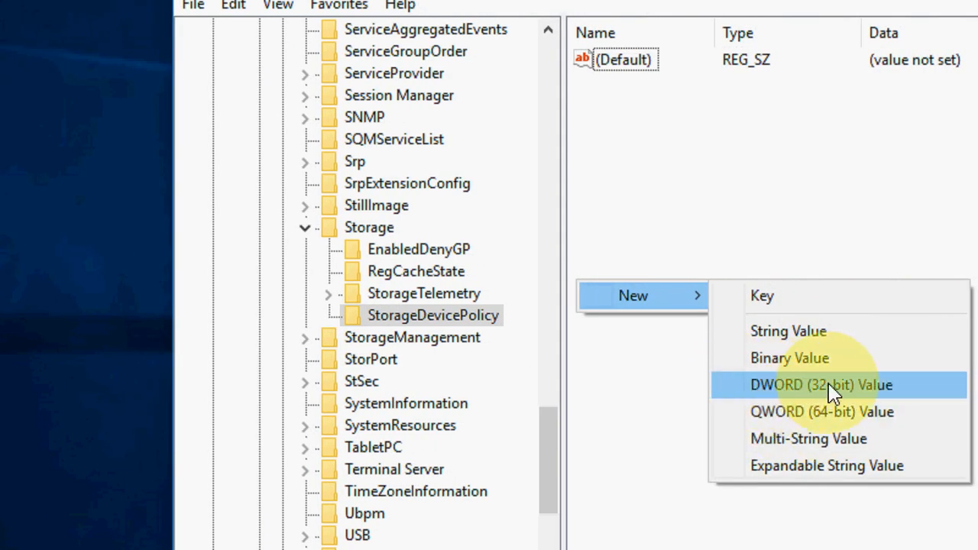
pyautogui.click(828, 385)
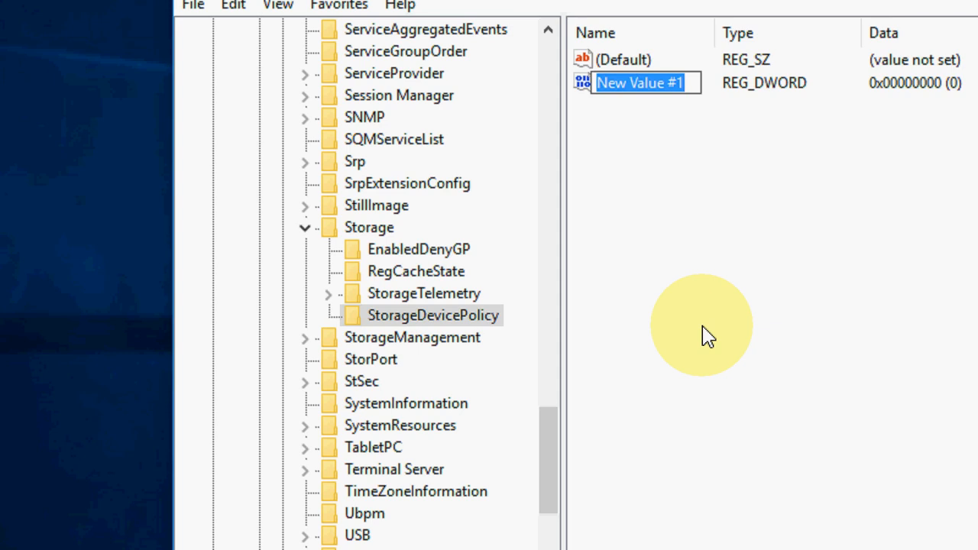
pyautogui.write('Write')
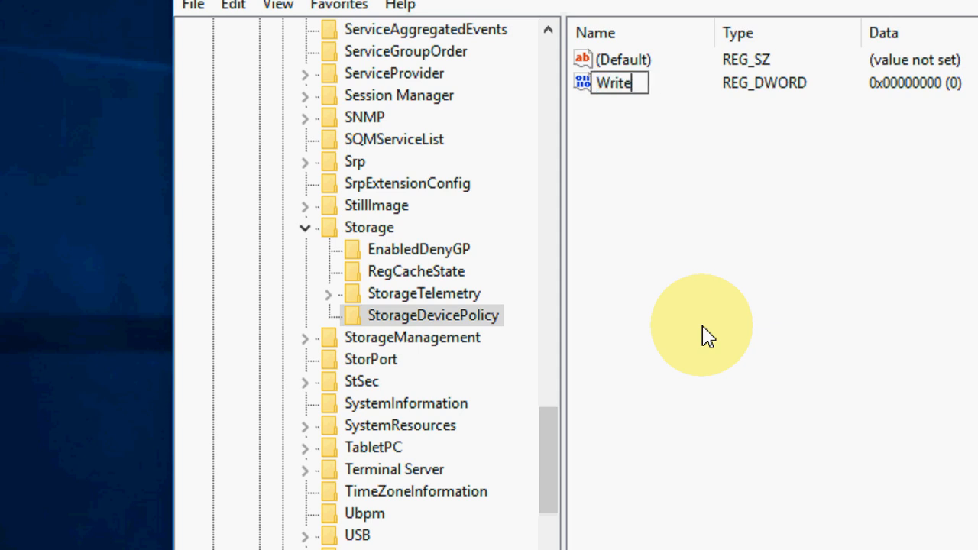
pyautogui.write('Protect')
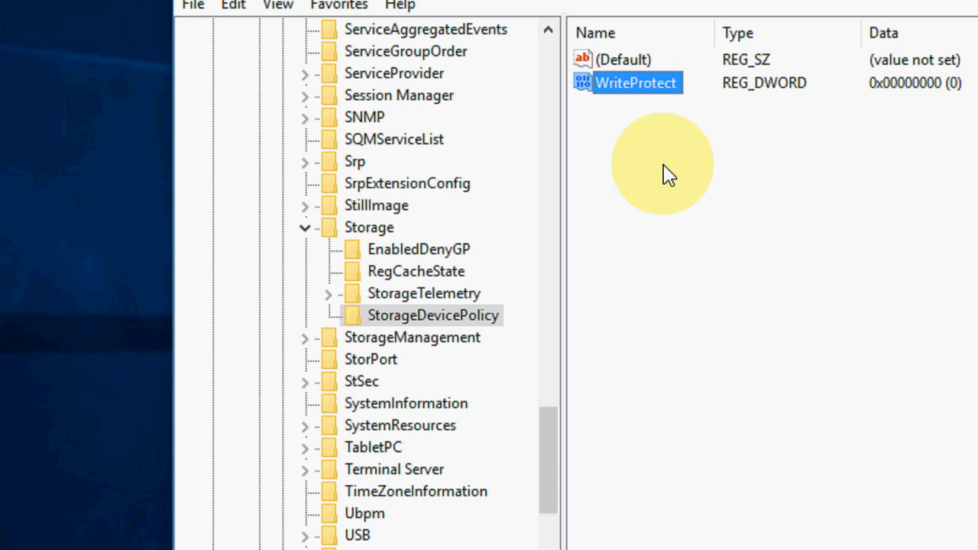
# Set WriteProtect's value data to 1, then close Registry Editor.
pyautogui.rightClick(634, 83)
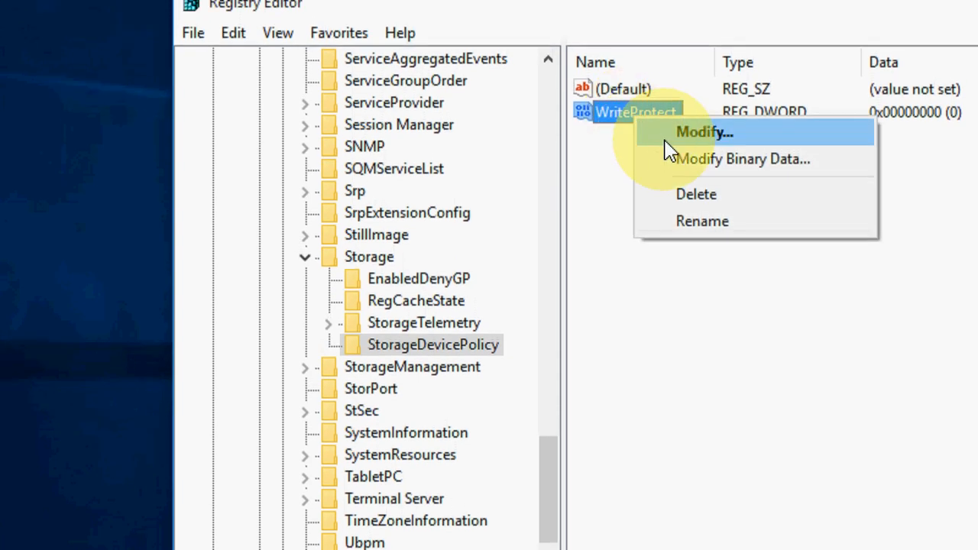
pyautogui.click(704, 131)
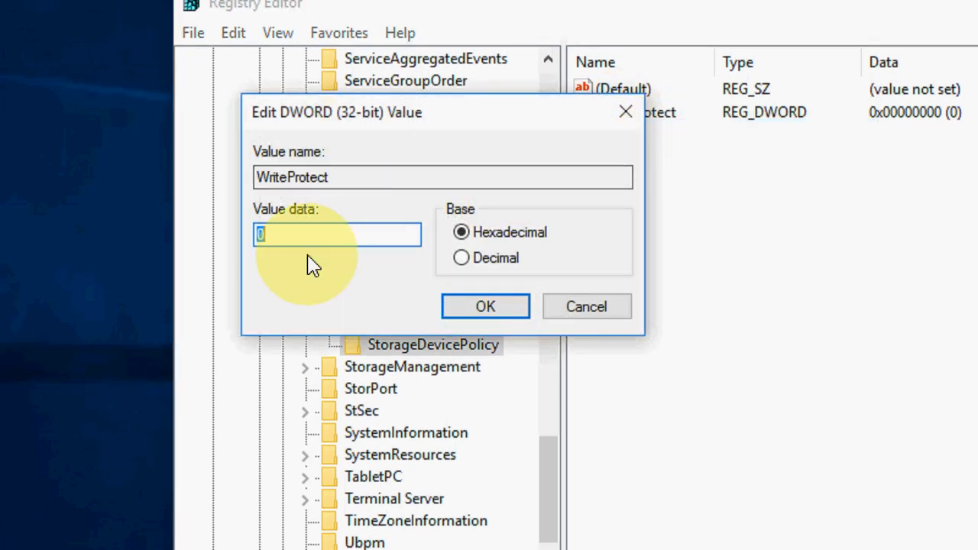
pyautogui.moveTo(321, 243)
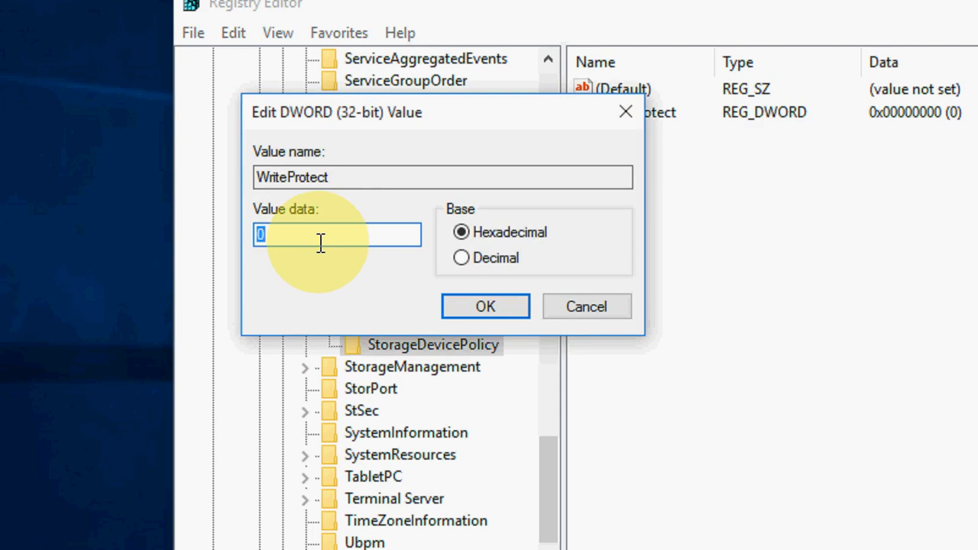
pyautogui.write('1')
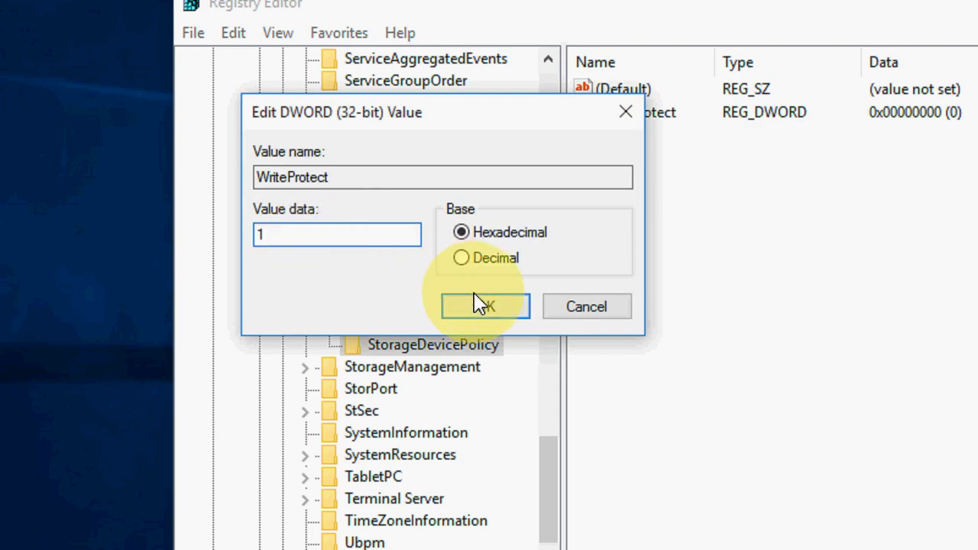
pyautogui.click(485, 306)
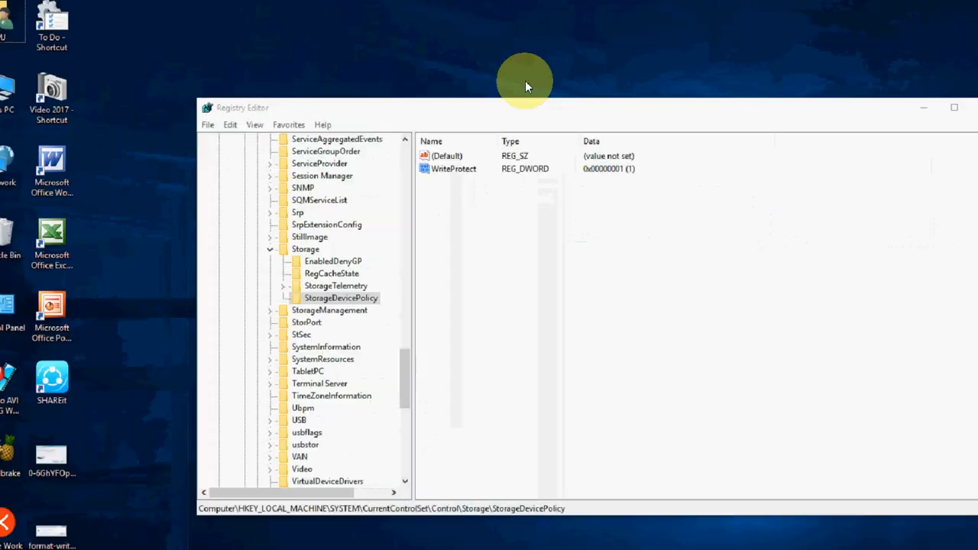
pyautogui.click(950, 108)
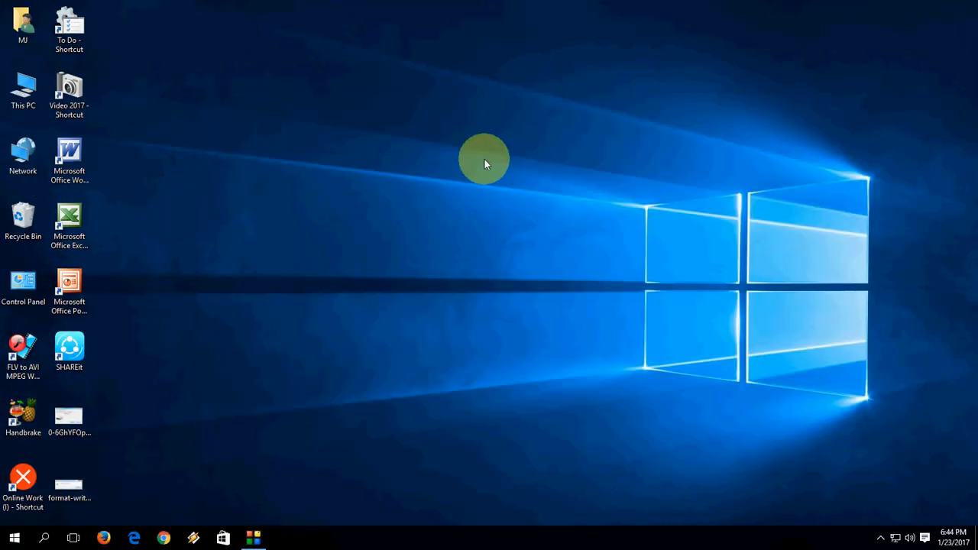
# From This PC, run Tools > Check > Scan and repair drive on Removable Disk (D:).
pyautogui.click(22, 88)
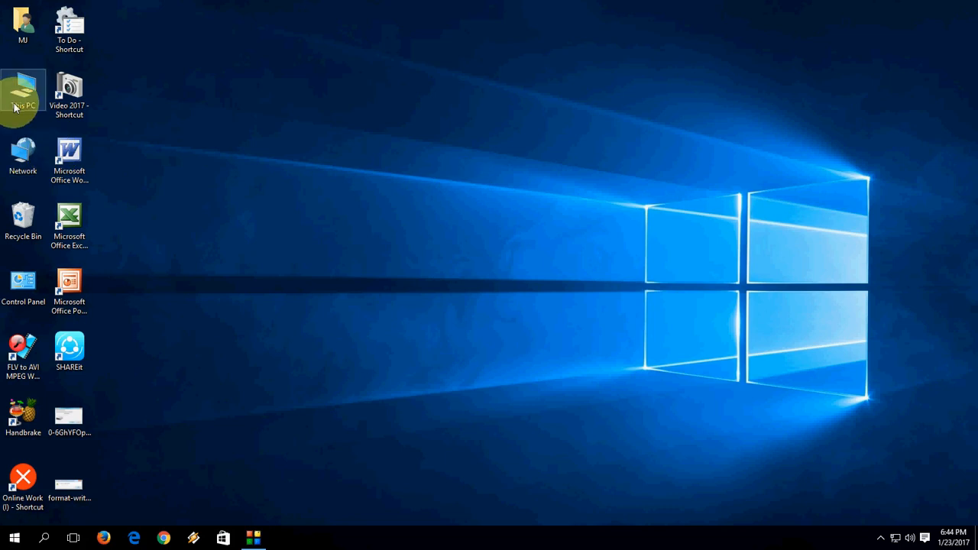
pyautogui.doubleClick(24, 88)
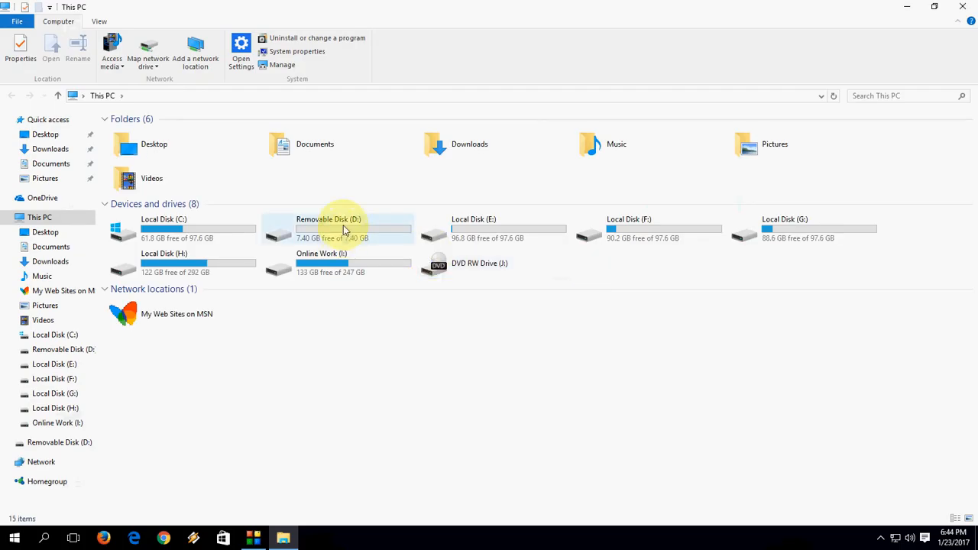
pyautogui.rightClick(343, 229)
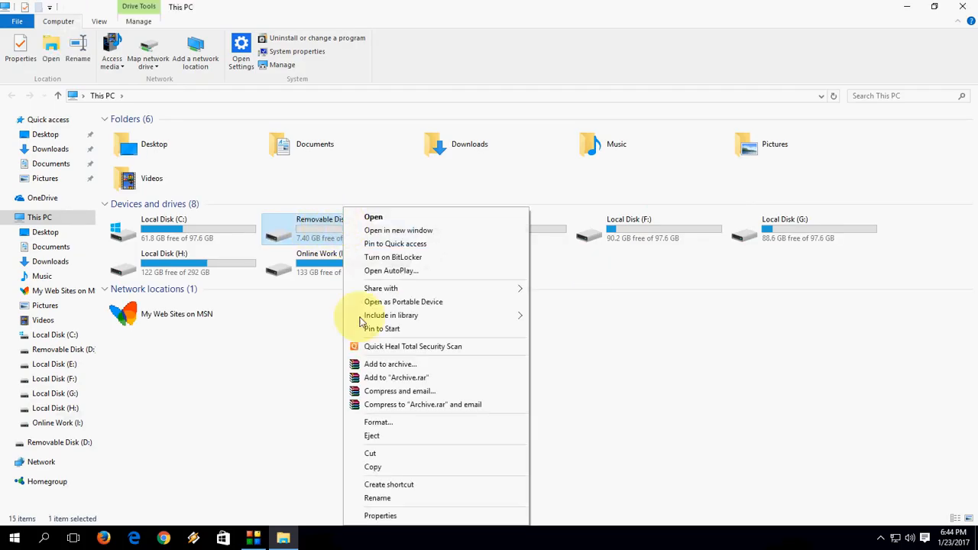
pyautogui.click(380, 515)
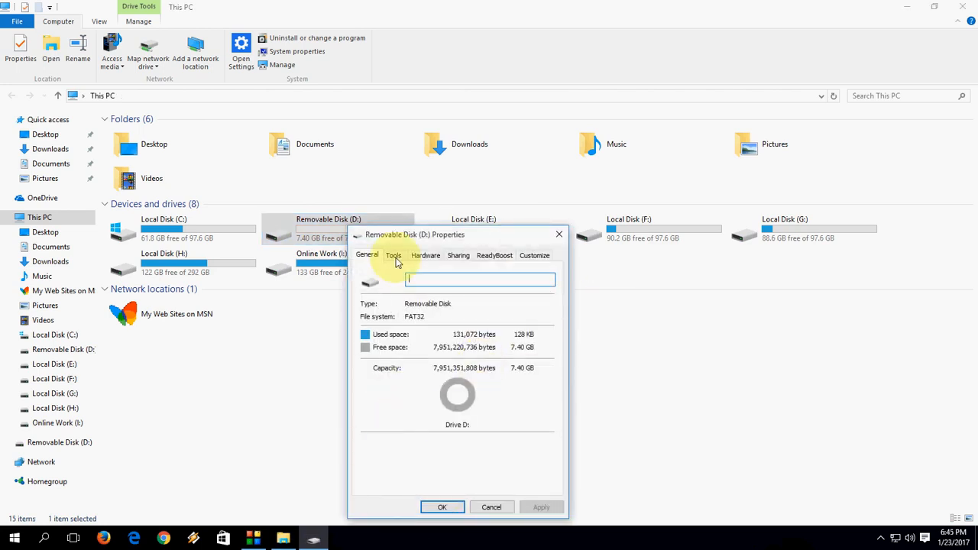
pyautogui.click(393, 256)
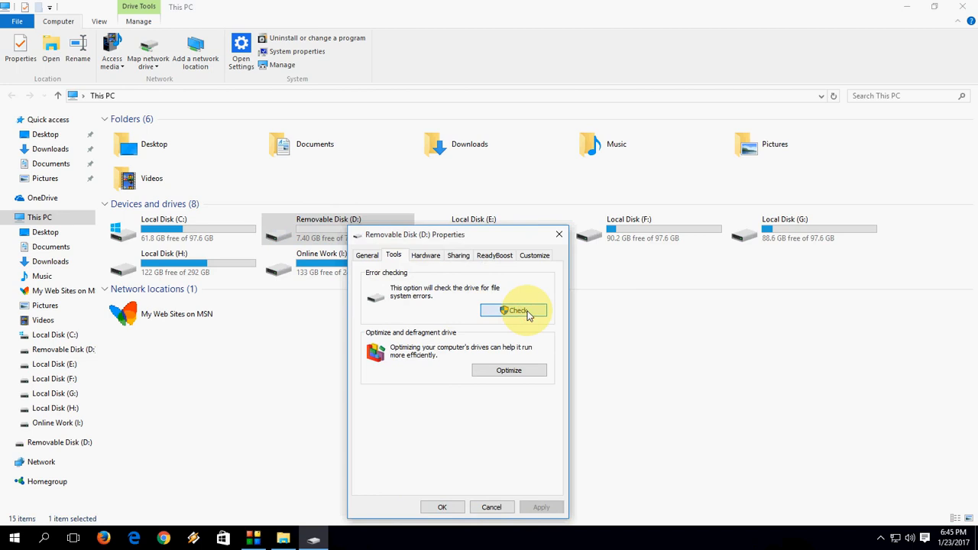
pyautogui.click(515, 310)
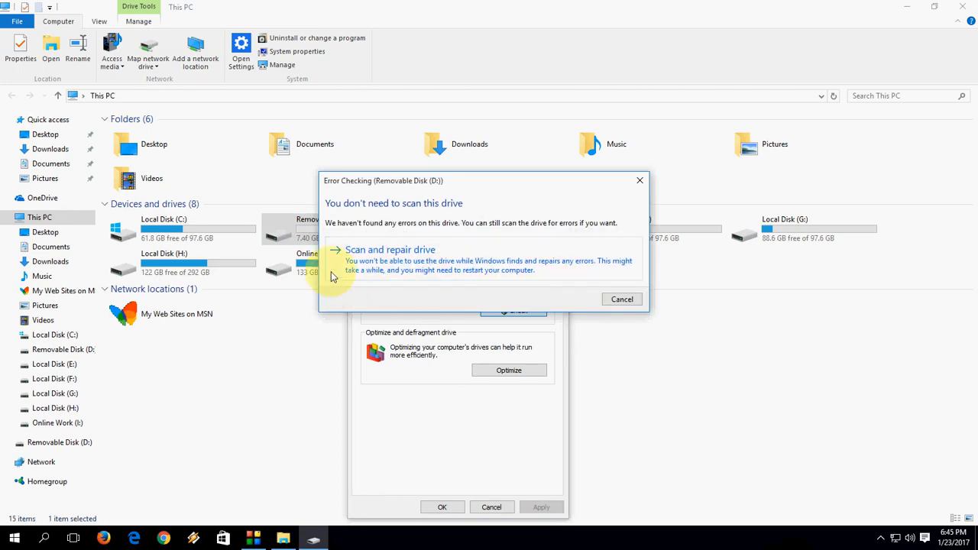
pyautogui.click(390, 250)
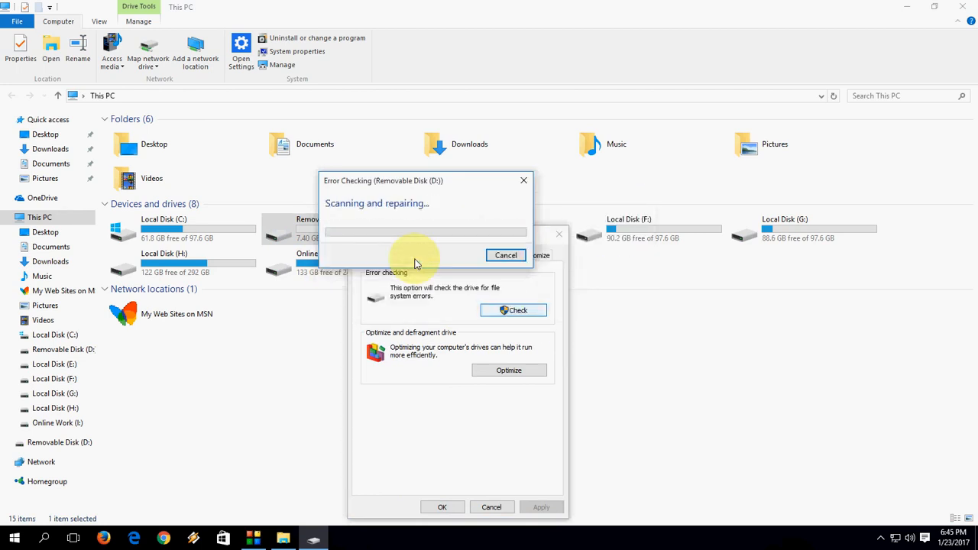